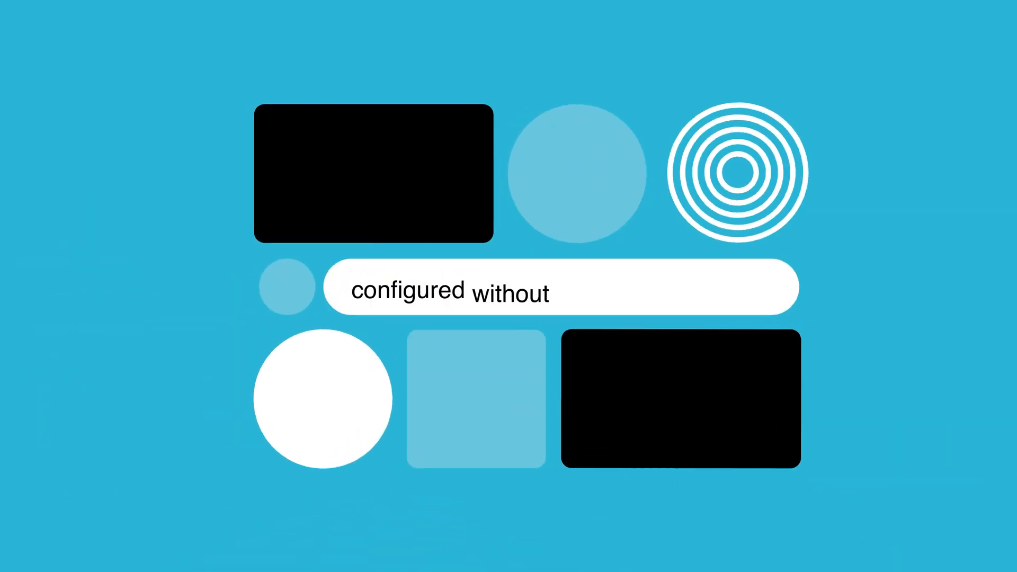
{"action": "type", "text": "a single line of code"}
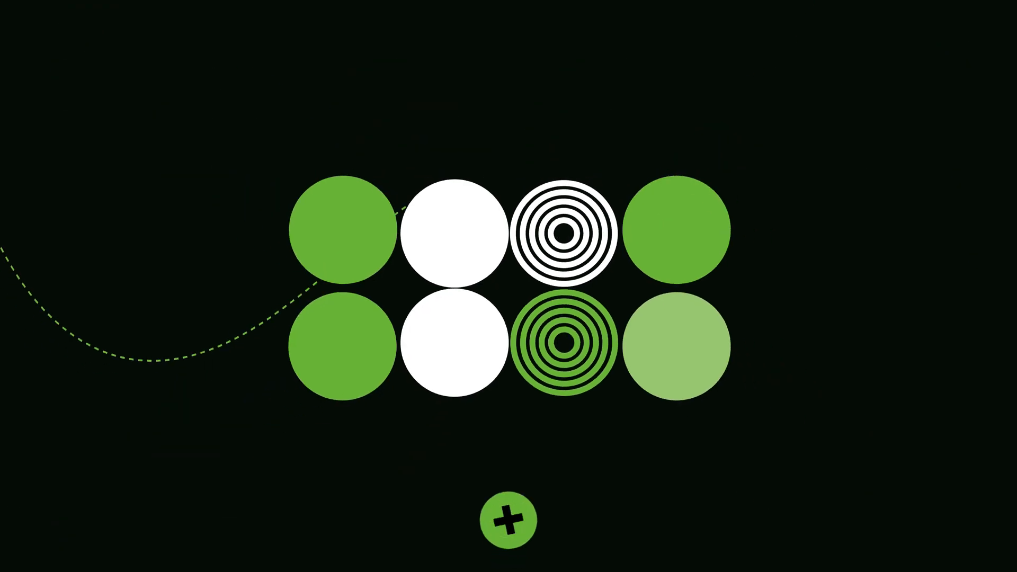
{"action": "left_click", "coordinate": [507, 519]}
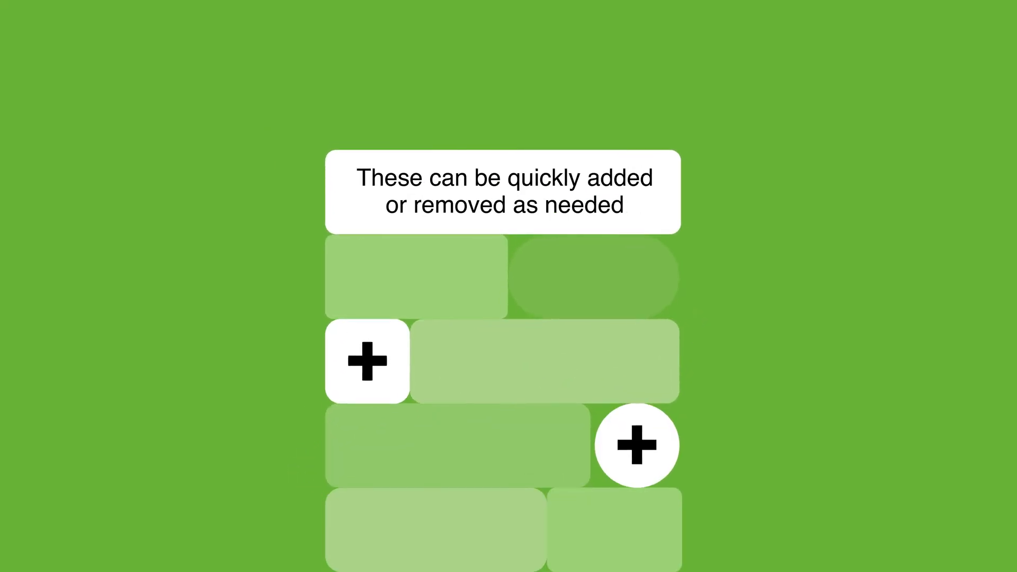
{"action": "scroll", "scroll_direction": "down", "scroll_amount": 3}
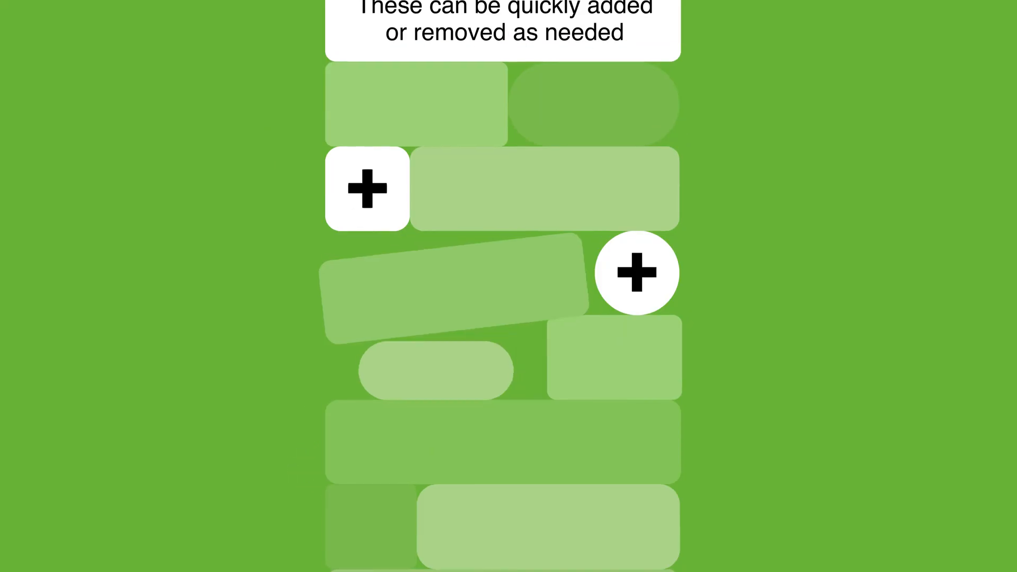